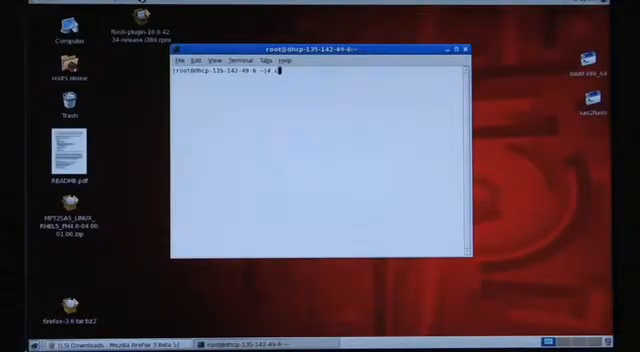
# Change into the source directory via cd with Tab completion, then begin an ls listing
pyautogui.write('cd /')
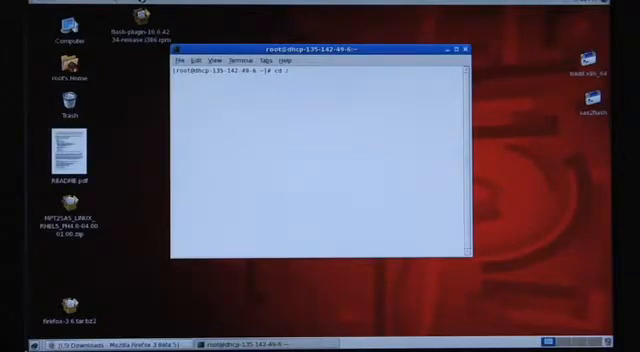
pyautogui.write('sr/')
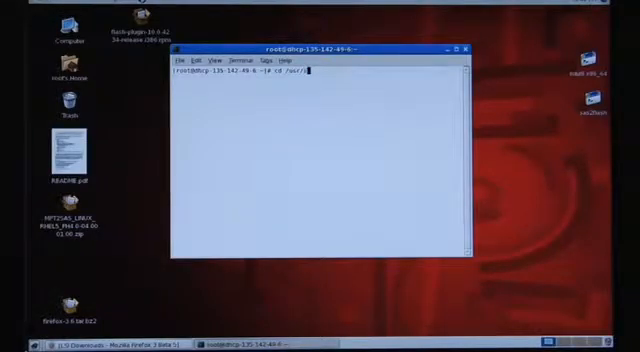
pyautogui.press('Return')
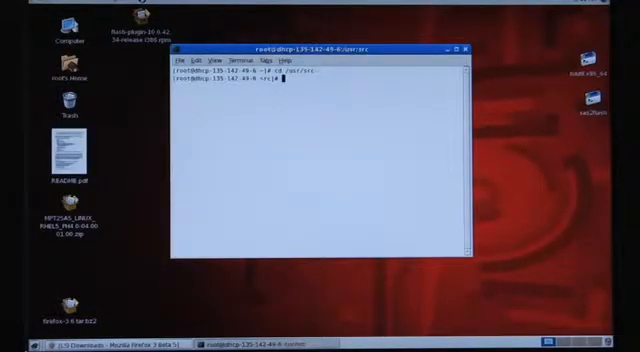
pyautogui.write('ls')
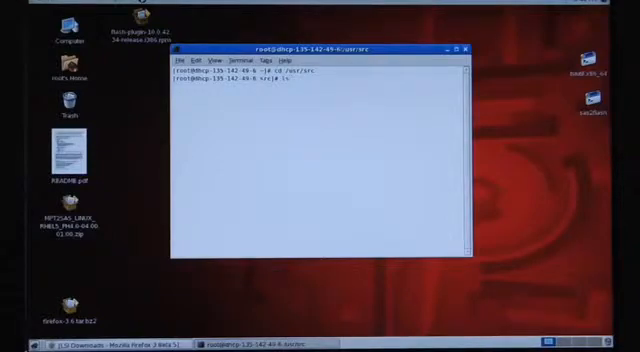